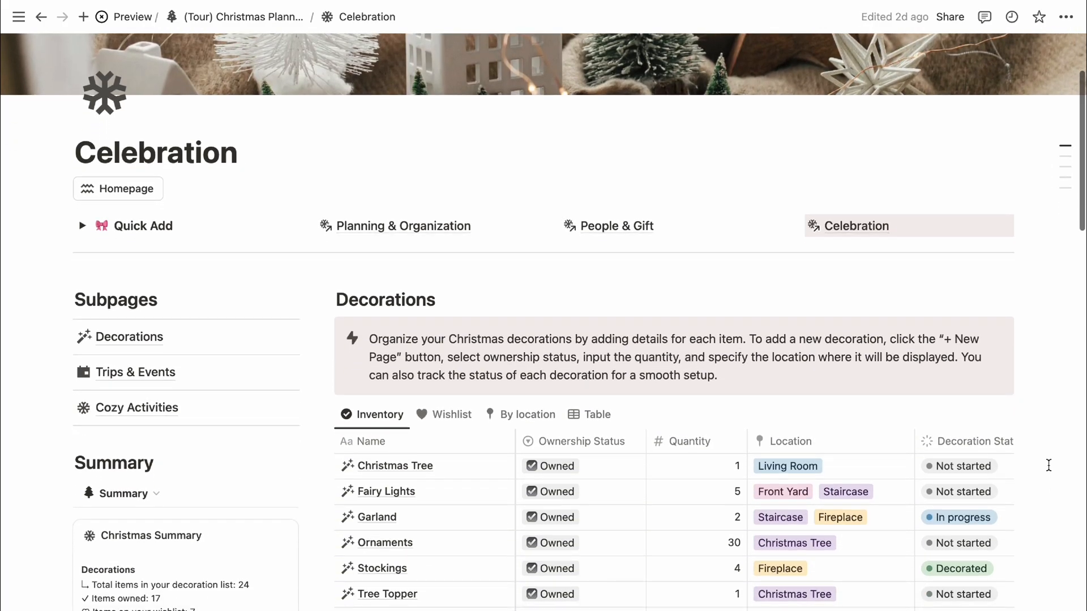
- Open the 'Decorations' subpage listed under Subpages on the Celebration page
{"action": "left_click", "coordinate": [128, 336]}
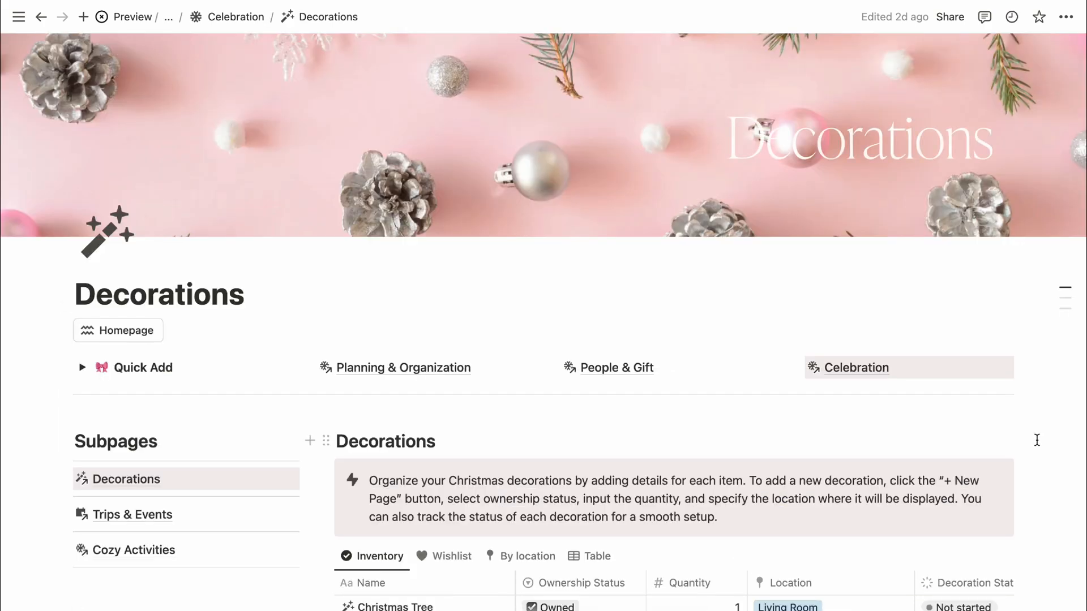